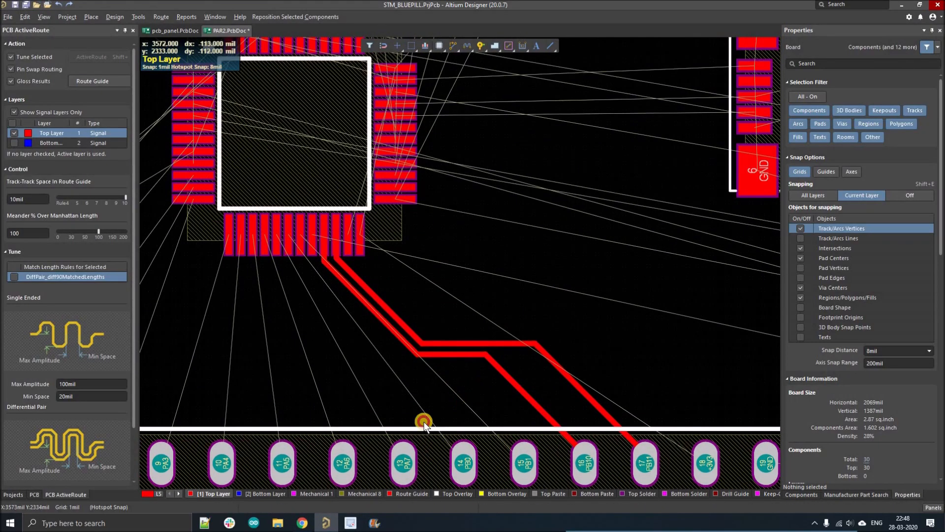
# Step: Select the unrouted connections below U1 and ActiveRoute them as a parallel bundle to the header
pyautogui.click(423, 420)
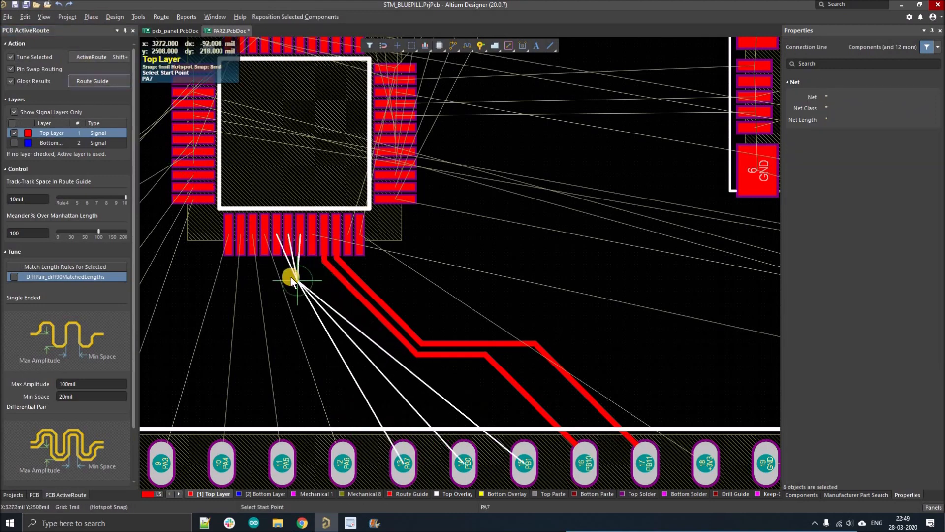
pyautogui.click(293, 278)
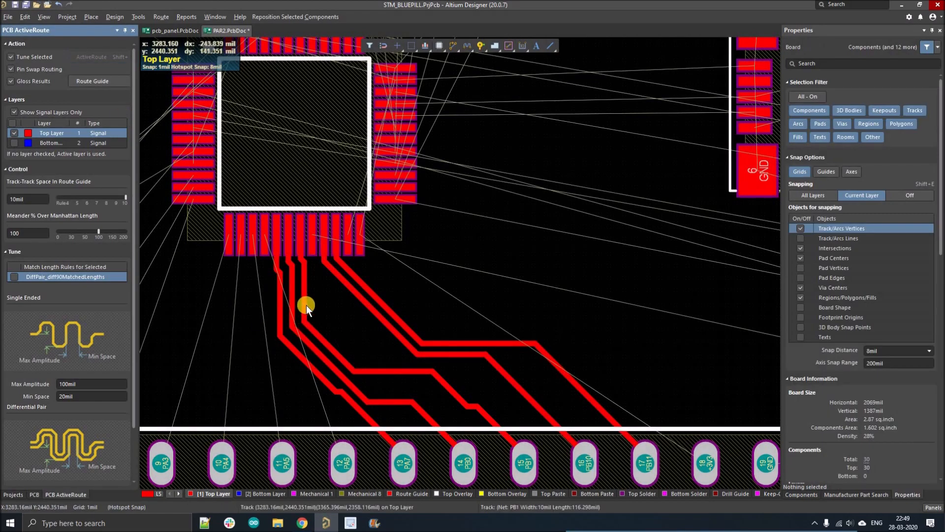
pyautogui.click(307, 304)
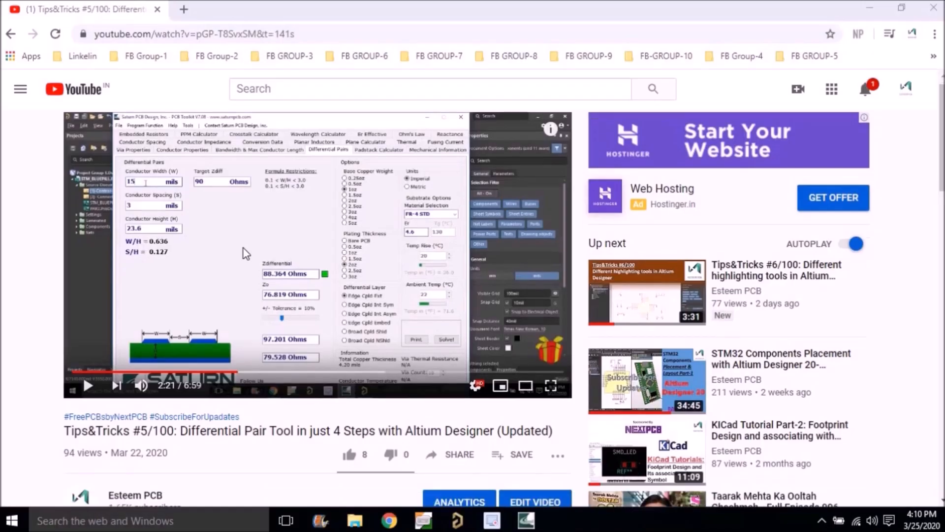
# Step: Reach the video description and follow the NextPCB register link
pyautogui.scroll(-3)
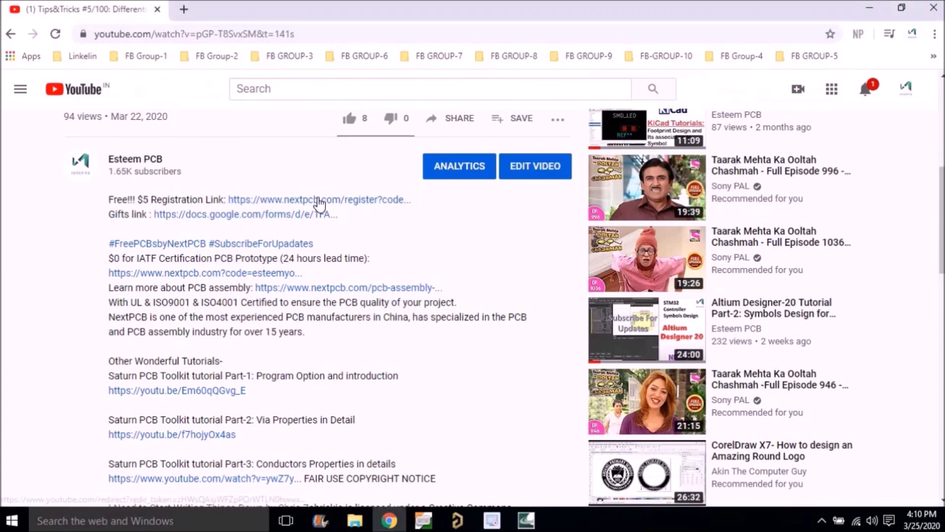
pyautogui.click(318, 200)
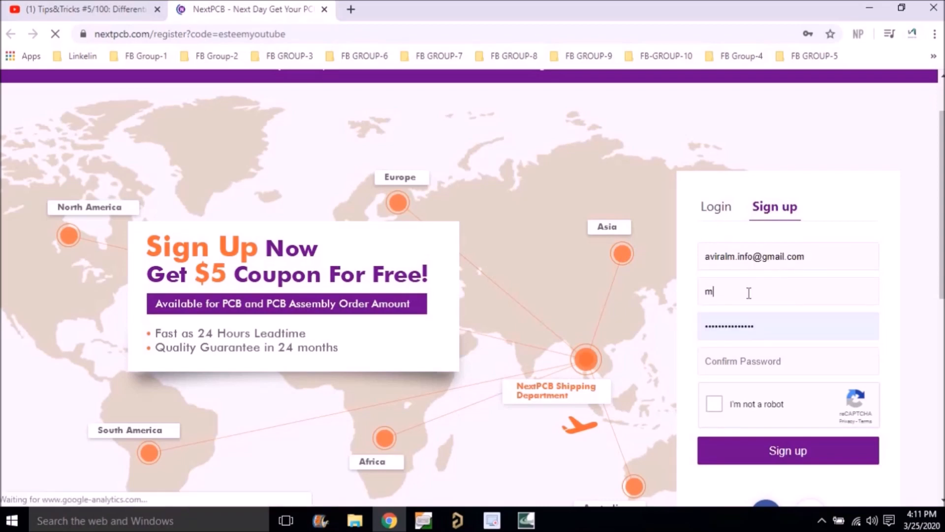
# Step: Verify the reCAPTCHA and submit the NextPCB sign-up for the $5 coupon
pyautogui.click(714, 404)
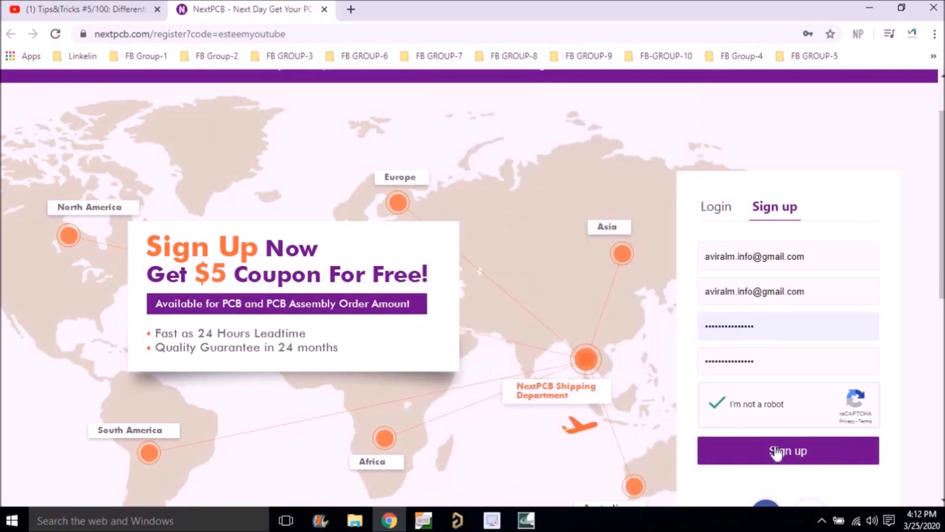
pyautogui.click(788, 450)
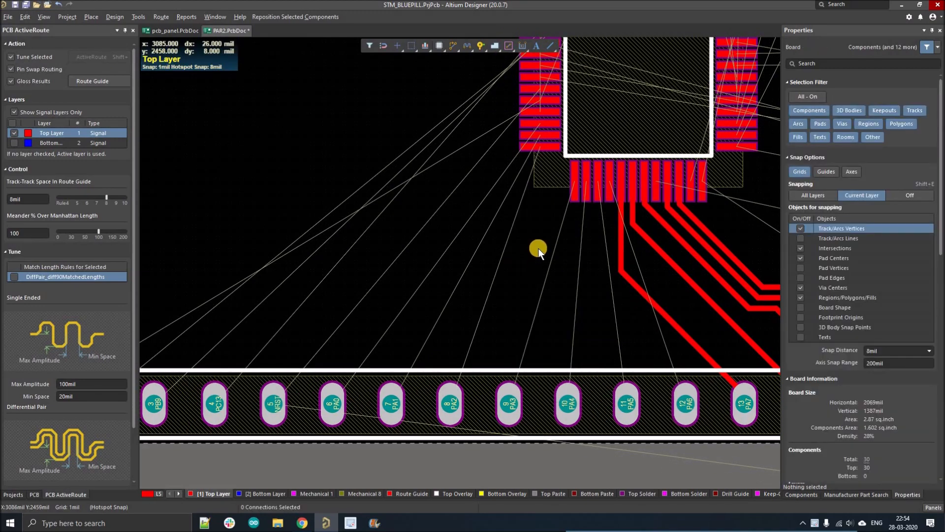
pyautogui.moveTo(528, 249)
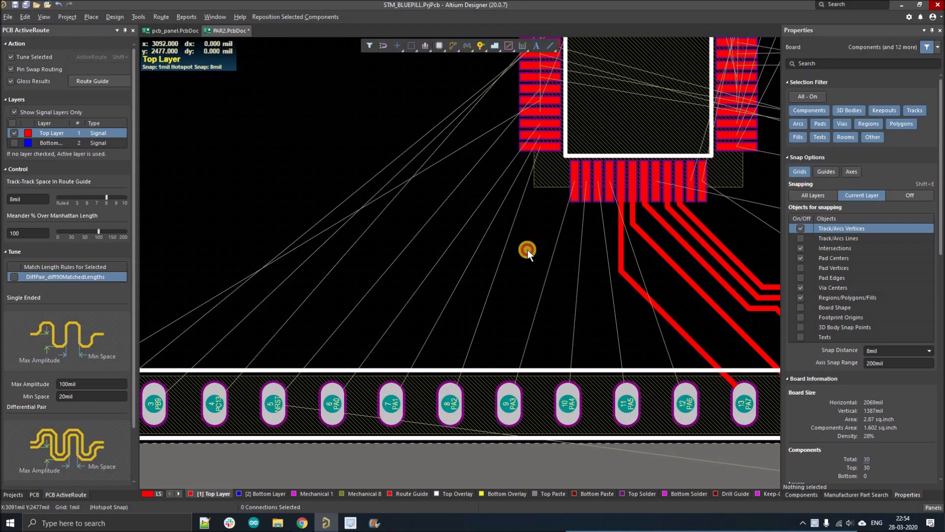
# Step: Window-select the four connections from U1's left pins to the header pins
pyautogui.click(527, 249)
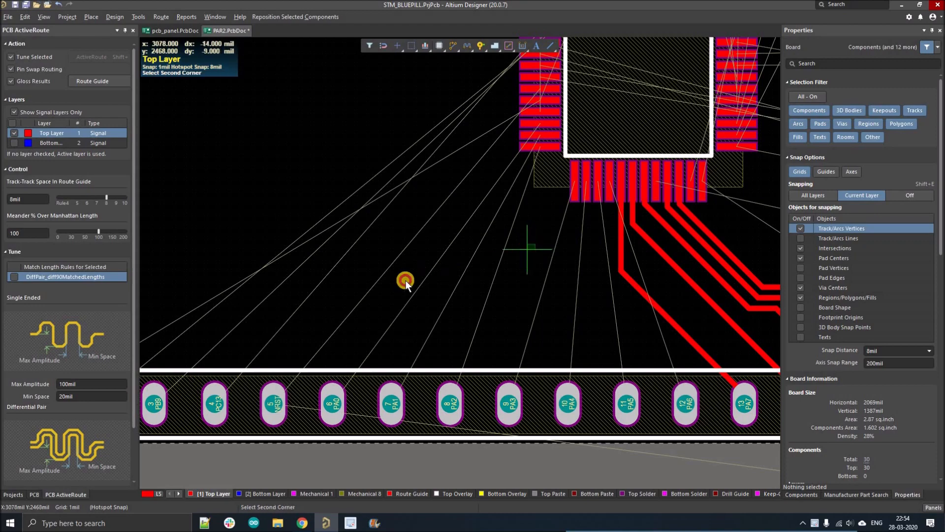
pyautogui.click(406, 281)
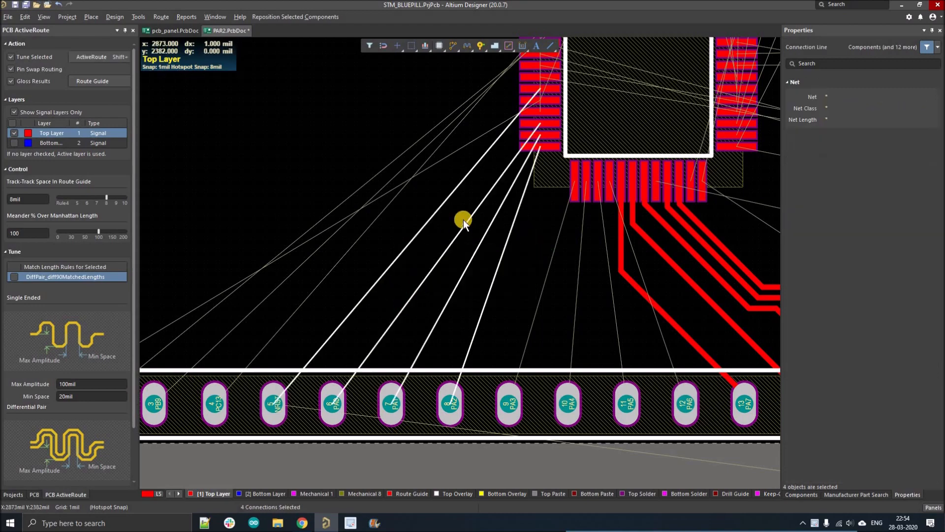
pyautogui.moveTo(483, 221)
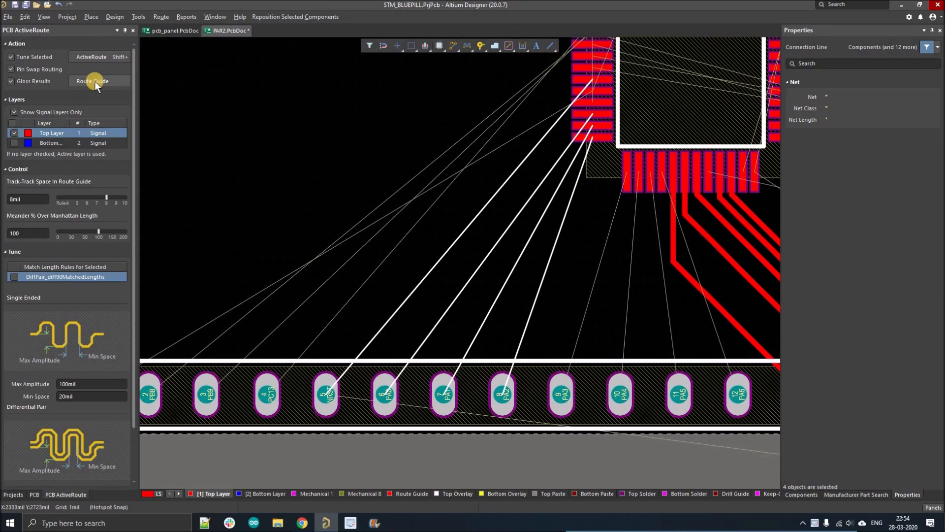
# Step: Draw a Route Guide path for the four connections and ActiveRoute them along it
pyautogui.click(91, 80)
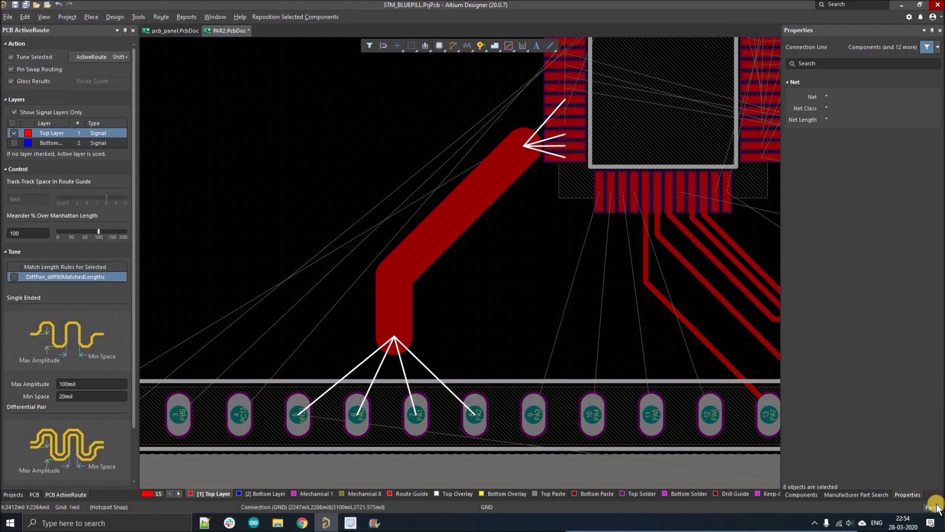
pyautogui.click(936, 494)
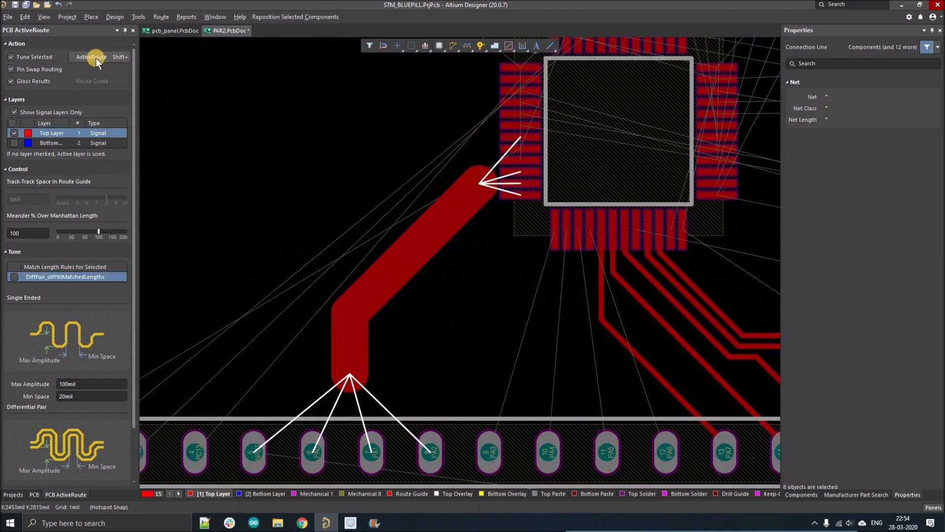
pyautogui.click(91, 57)
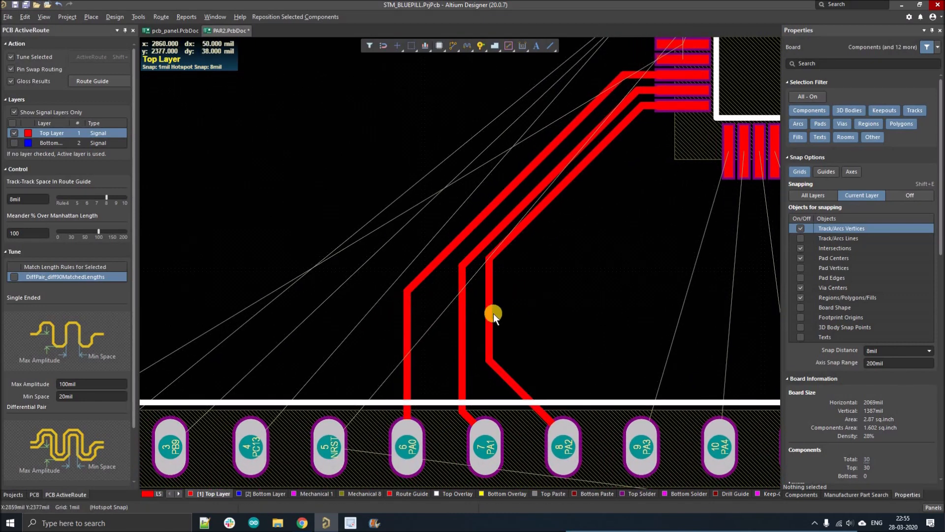
pyautogui.click(488, 308)
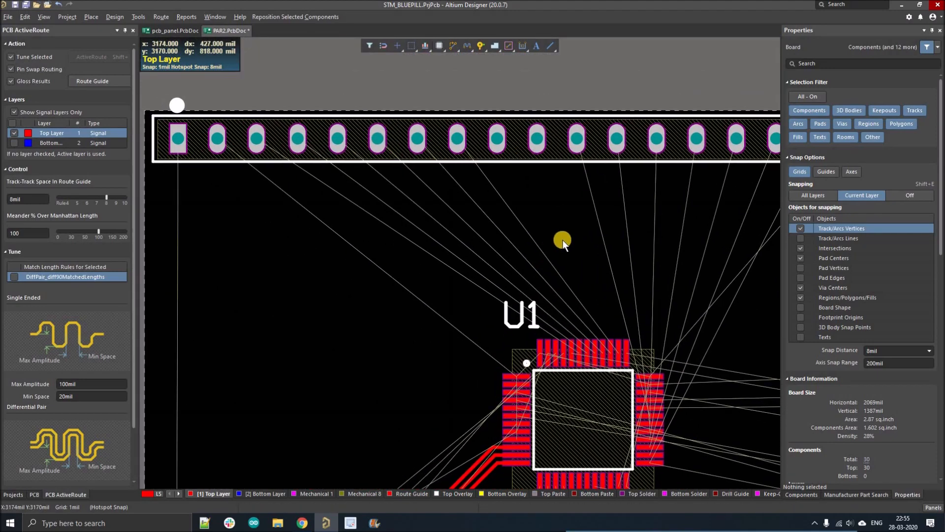
# Step: Route U1's top-pin connections to the top header, then inspect the PB5 track segment
pyautogui.click(562, 239)
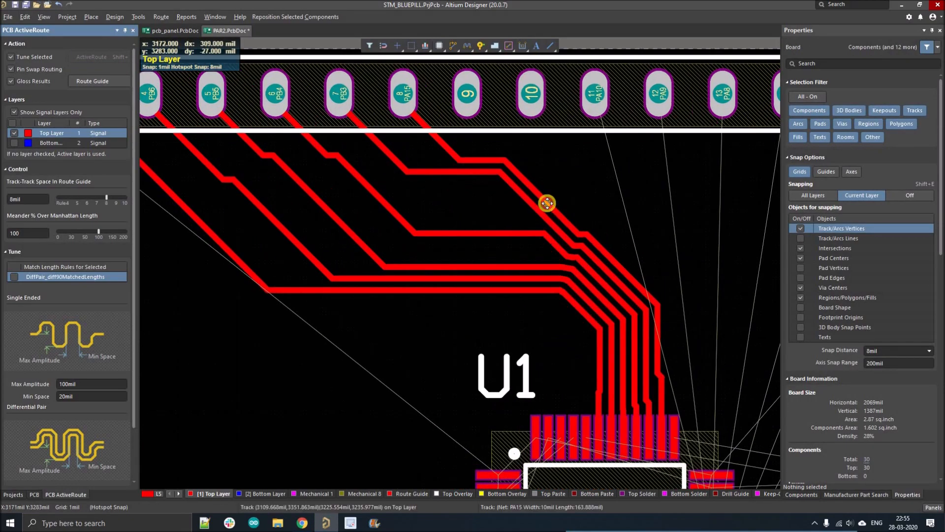
pyautogui.click(545, 202)
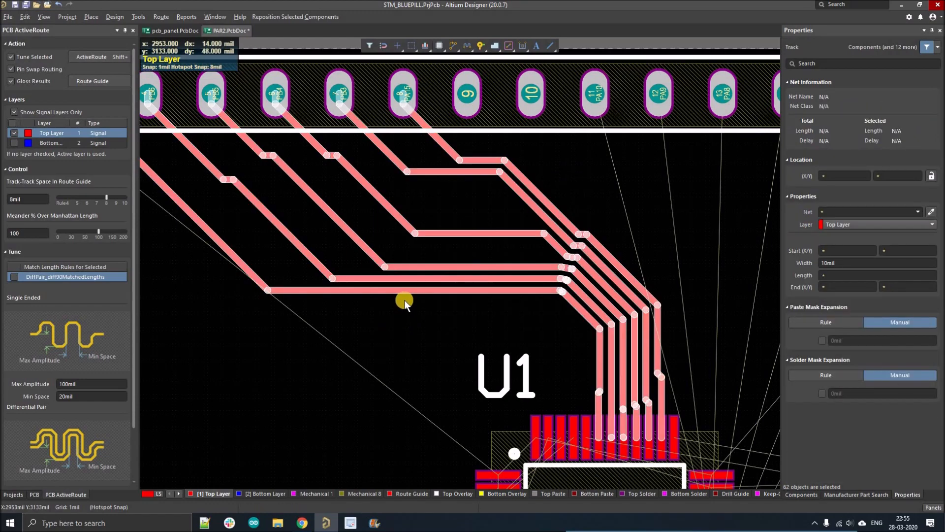
pyautogui.click(534, 275)
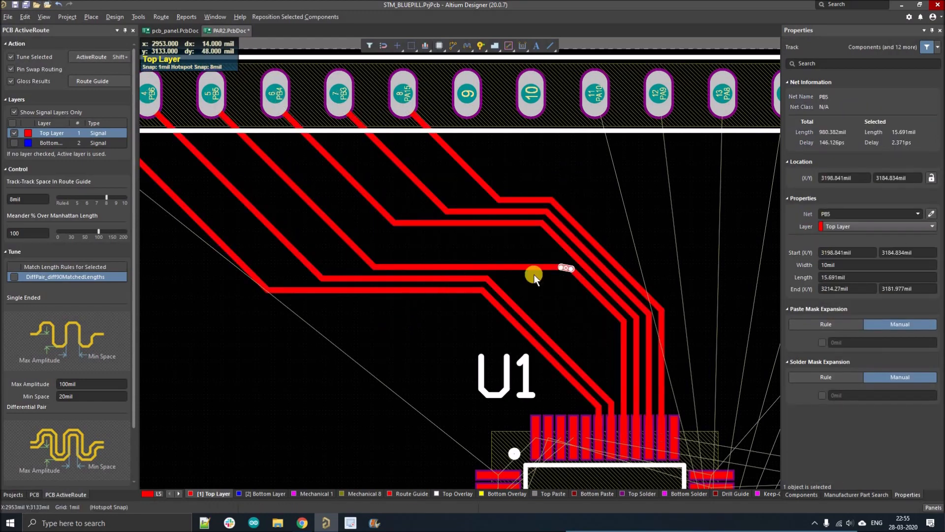